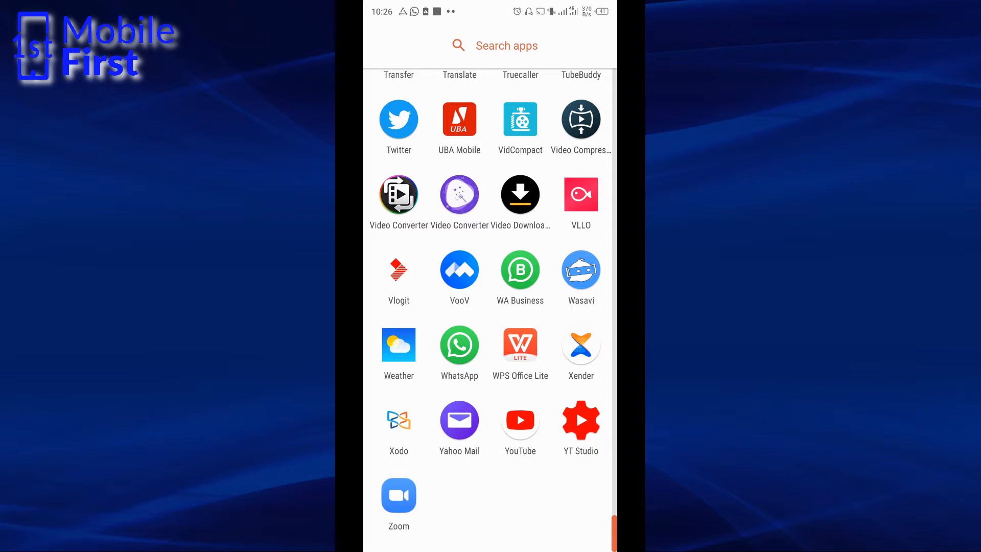
Launch VidCompact from the app drawer to reach its home screen of tools
click(520, 118)
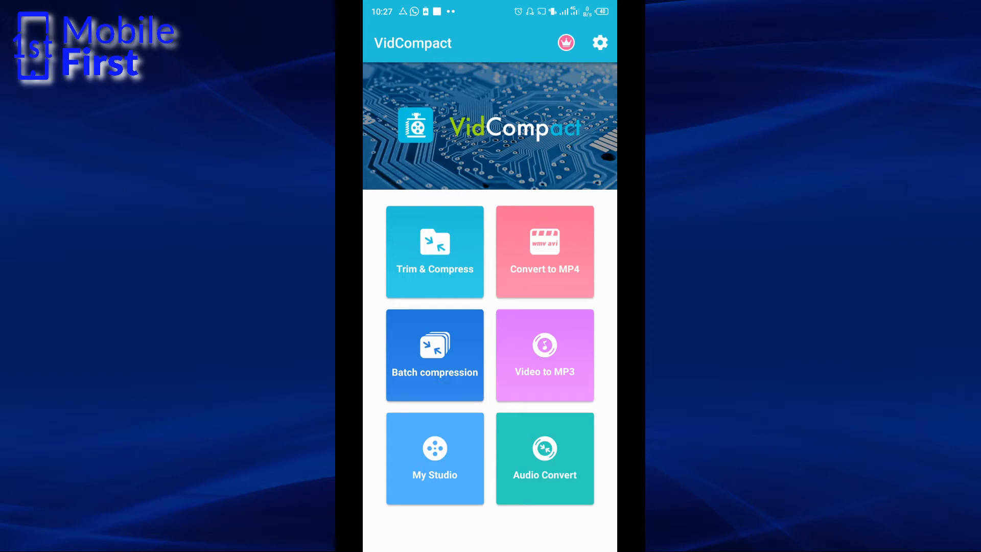
Convert the IMG_4157 MOV clip to MP4, saving it to the gallery, then close the progress screen
click(434, 252)
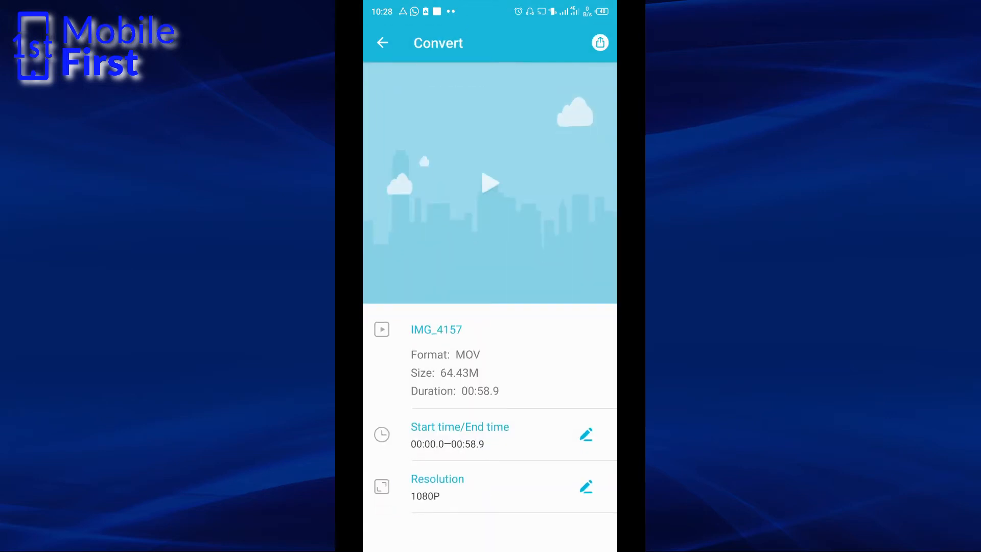
click(598, 43)
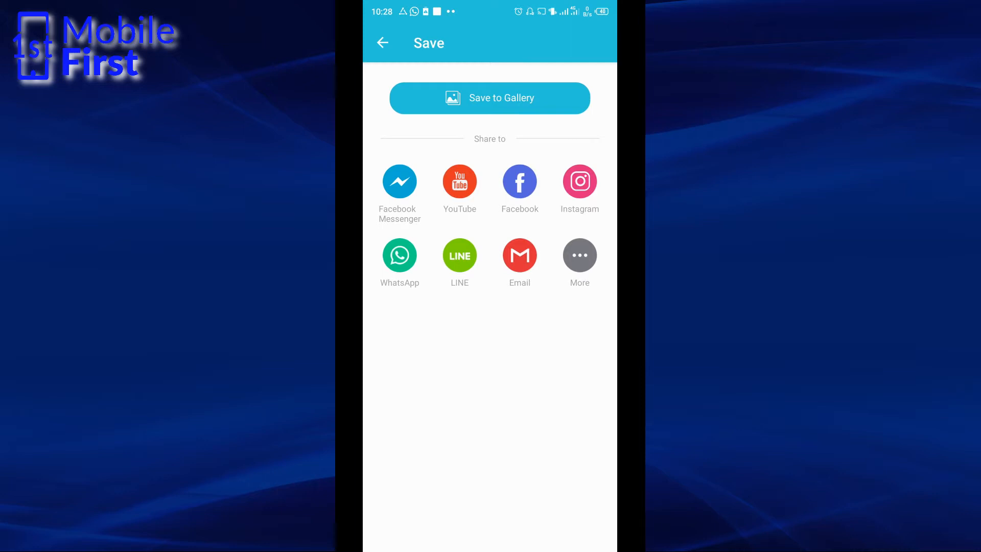
click(490, 98)
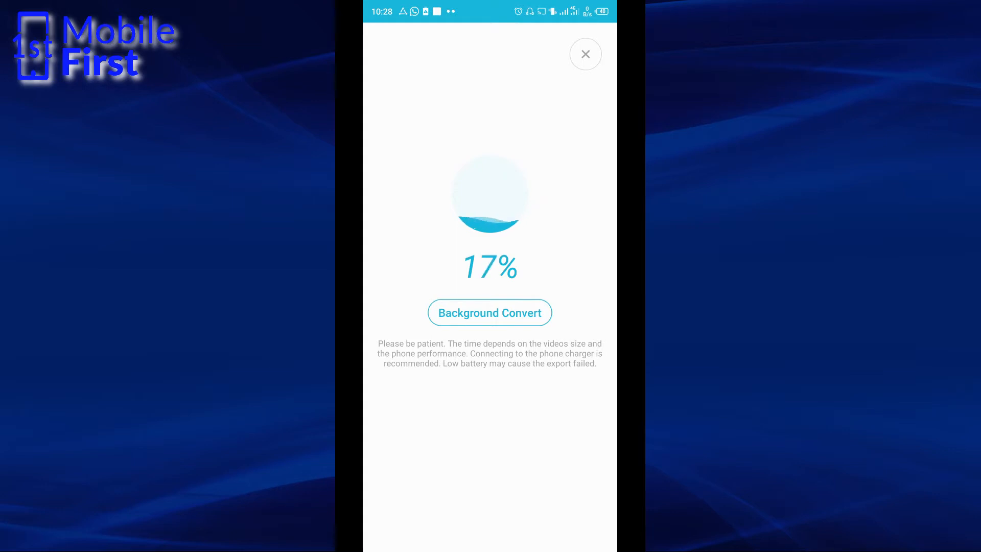
click(585, 55)
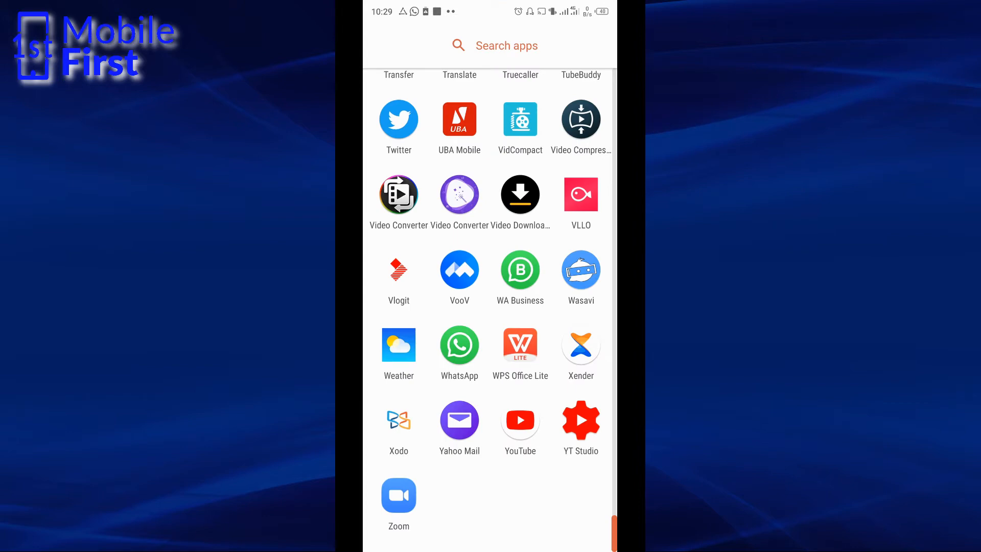
Launch Video Converter and load VID-20201009-WA0018.mp4 to view its overview details
click(459, 194)
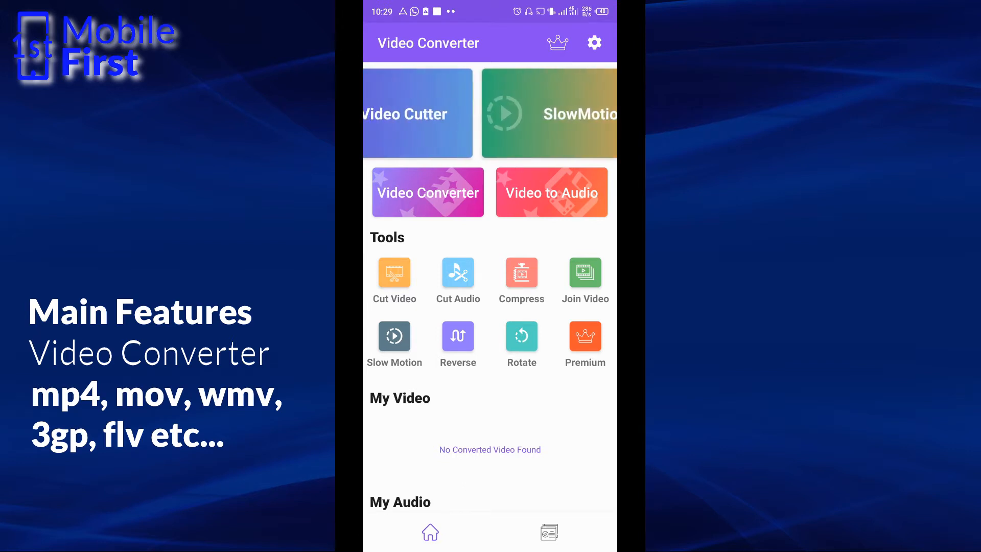
scroll(left, 3)
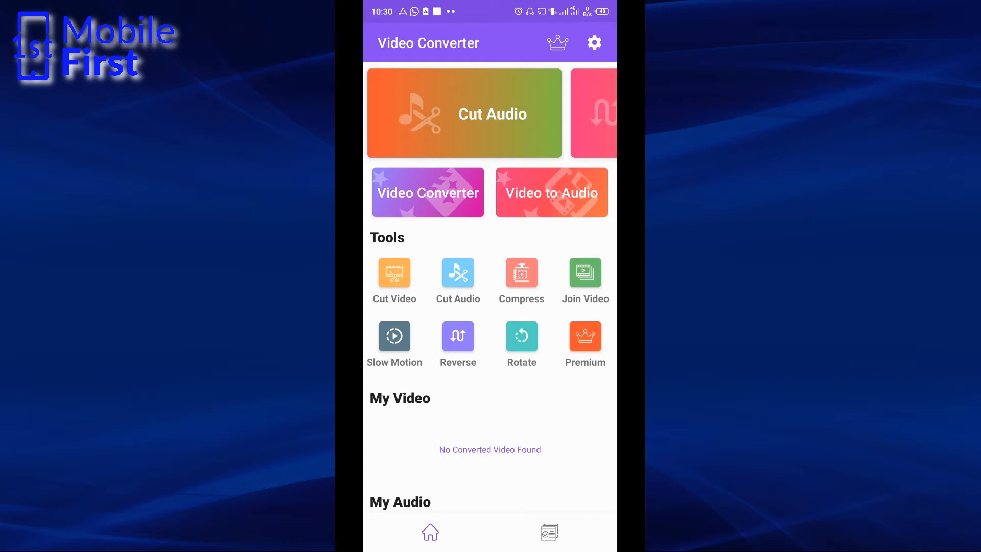
scroll(left, 3)
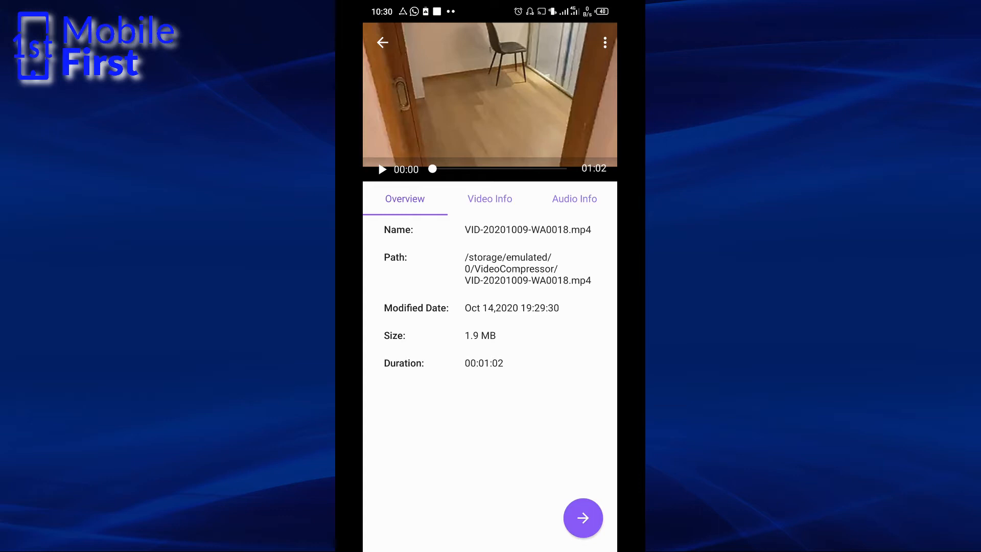
Choose Windows as the target device with .wmv format and WMV2 codec, reaching Step 3
click(582, 517)
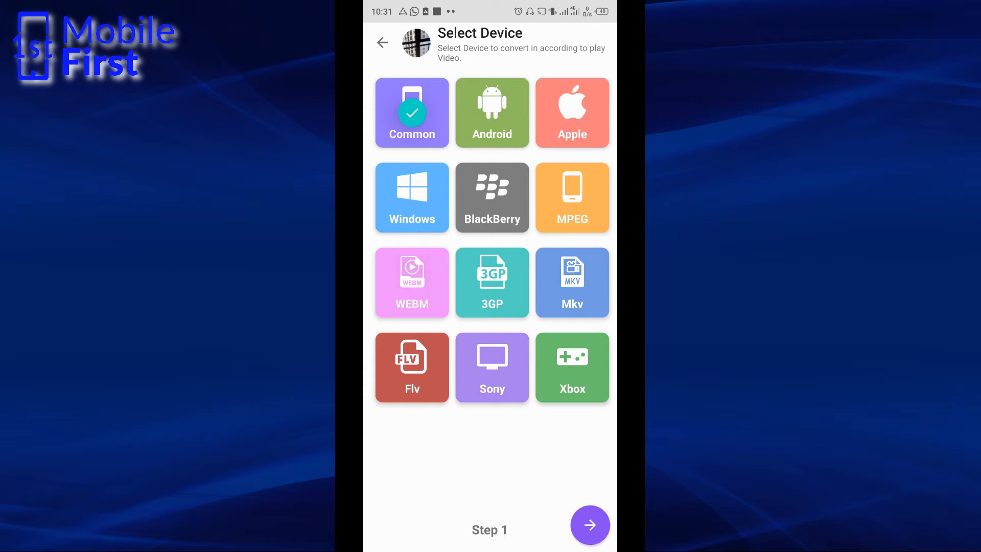
click(412, 197)
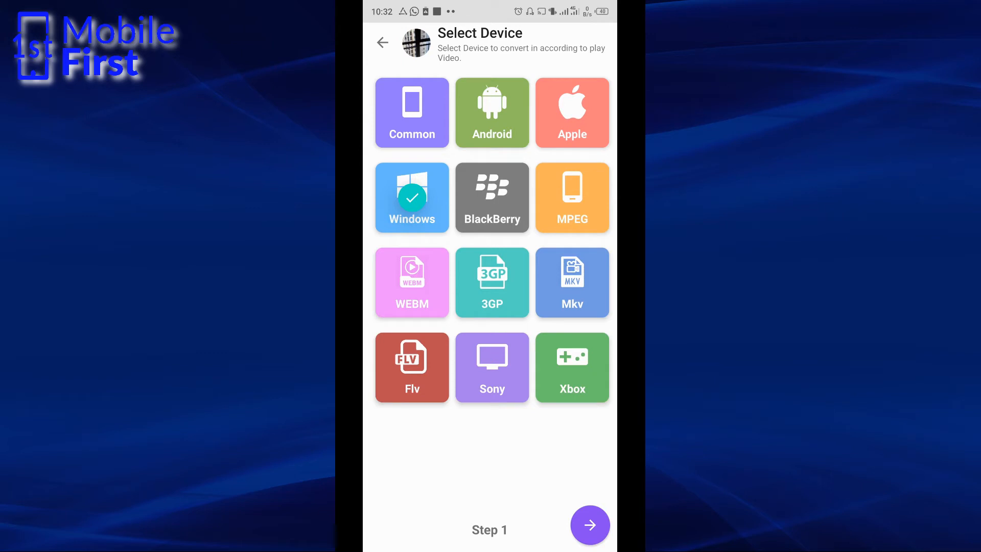
click(590, 524)
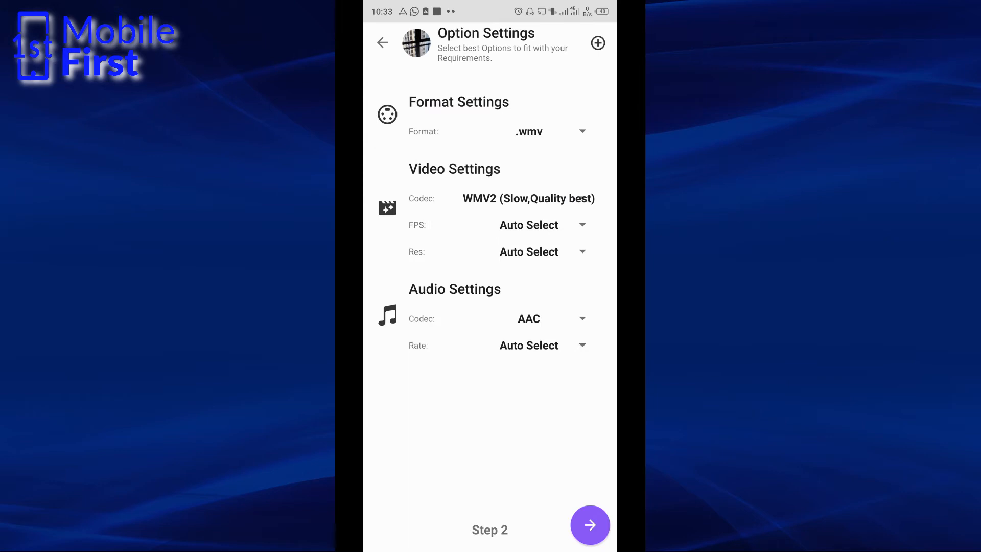
click(588, 524)
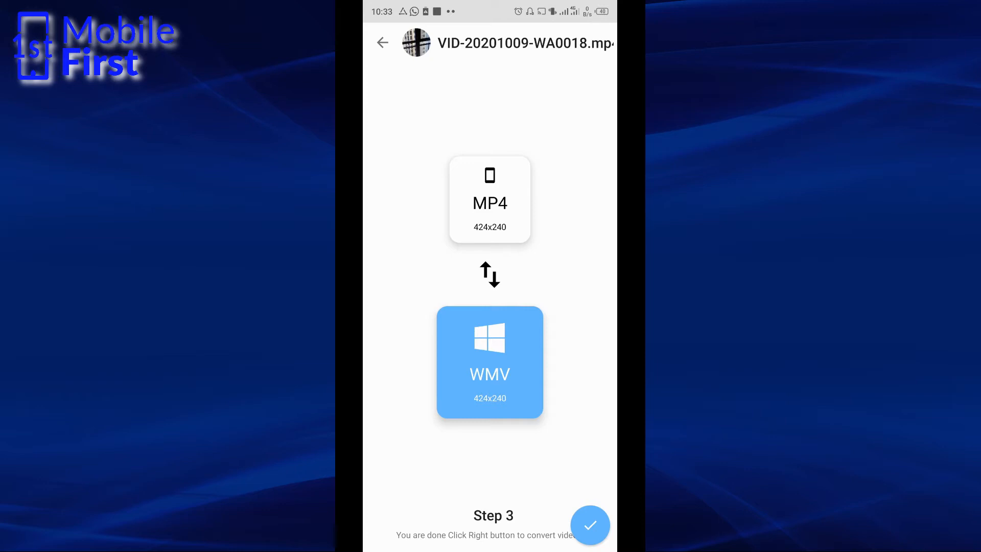
Start the MP4-to-WMV conversion, then switch to Video Compressor & Converter's library
click(589, 524)
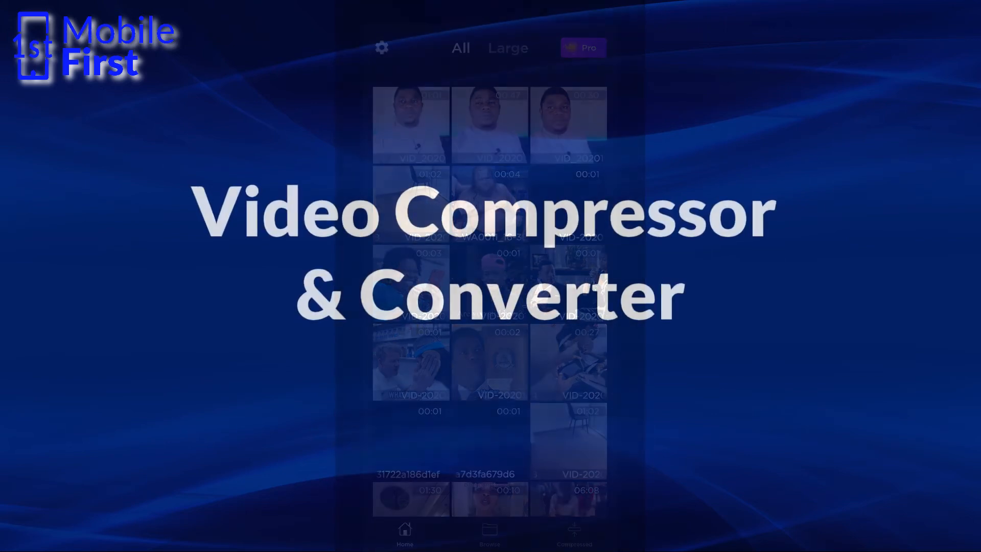
click(409, 204)
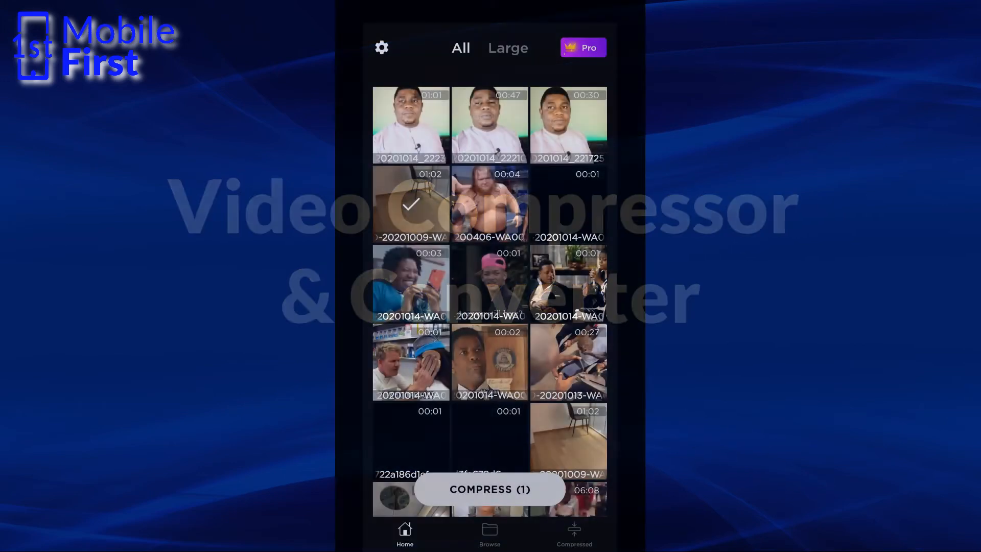
Compress the chosen 01:02 video and reach the Select Size screen with Medium File
click(489, 489)
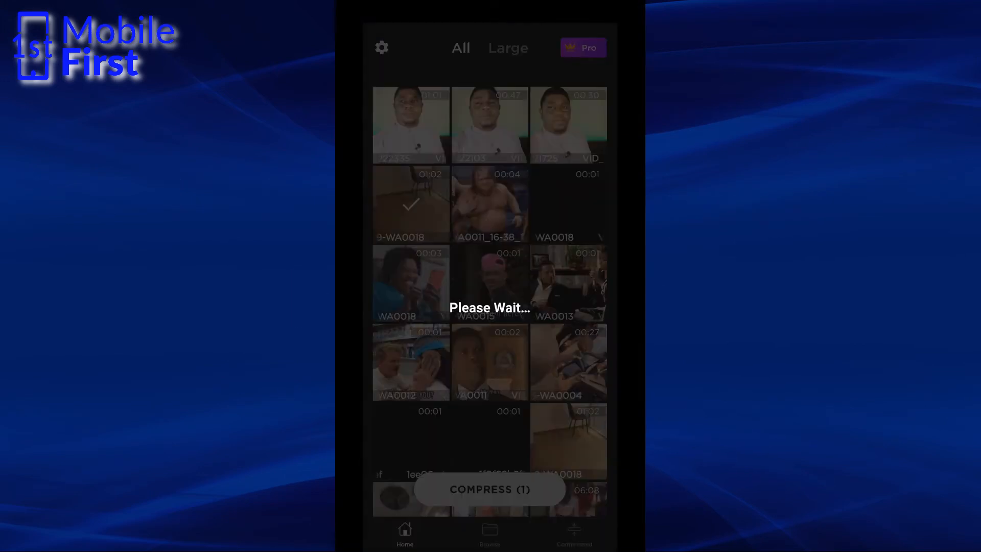
click(489, 490)
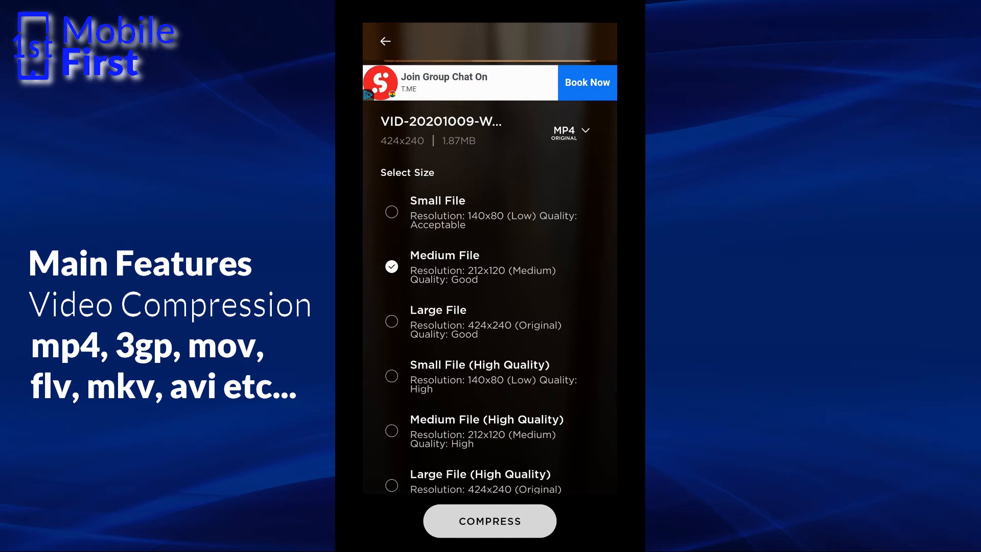
click(569, 132)
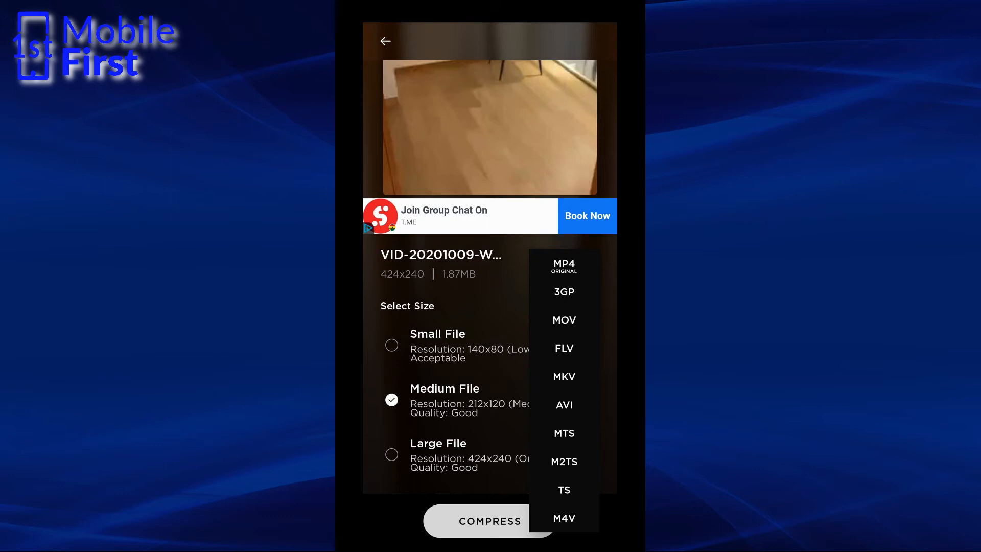
click(564, 263)
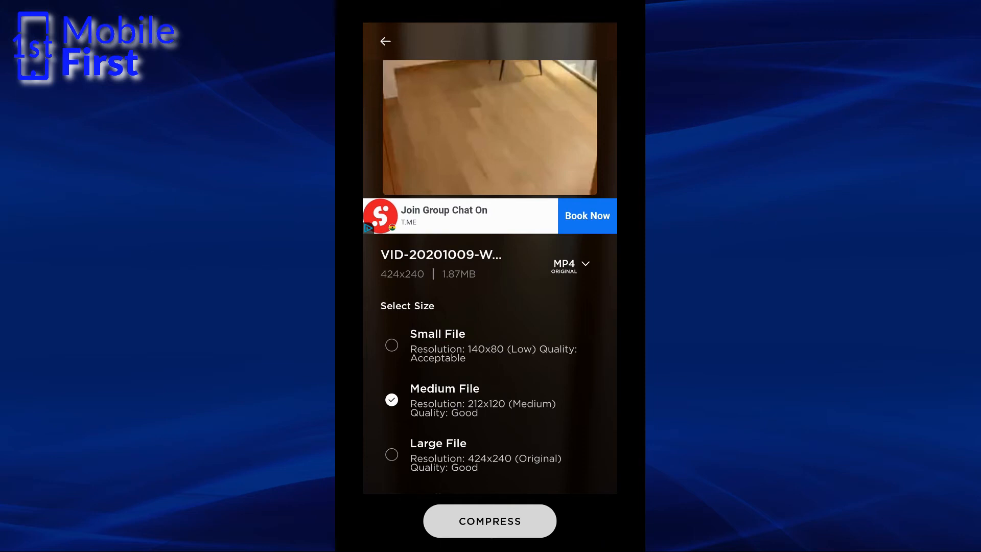
scroll(down, 3)
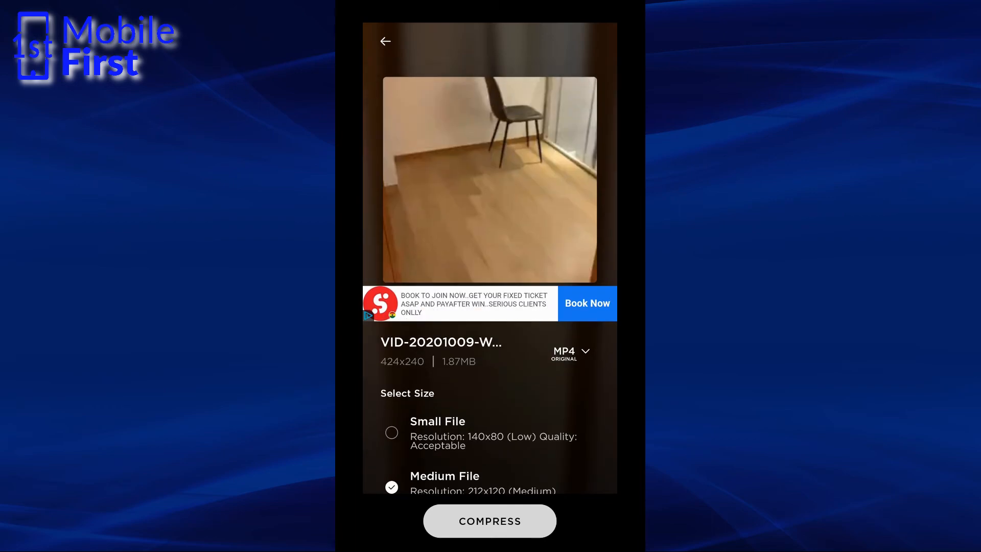
scroll(down, 3)
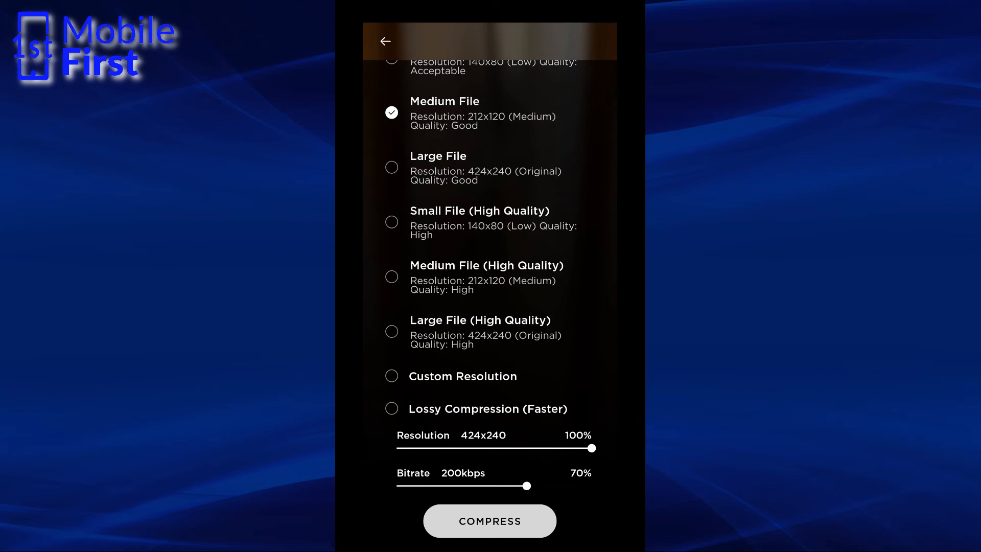
Confirm MP4 output at Medium File size and proceed to the file name screen
click(392, 331)
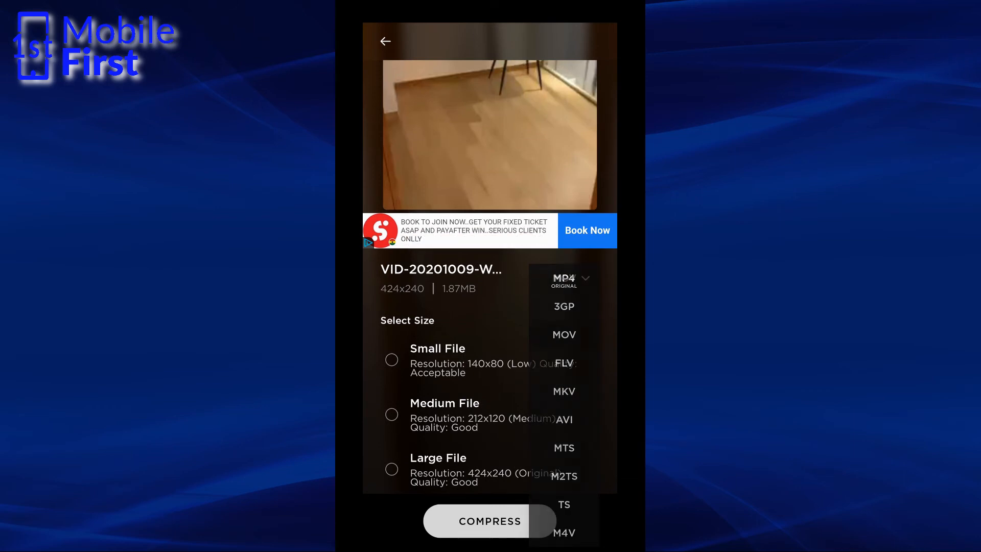
click(562, 334)
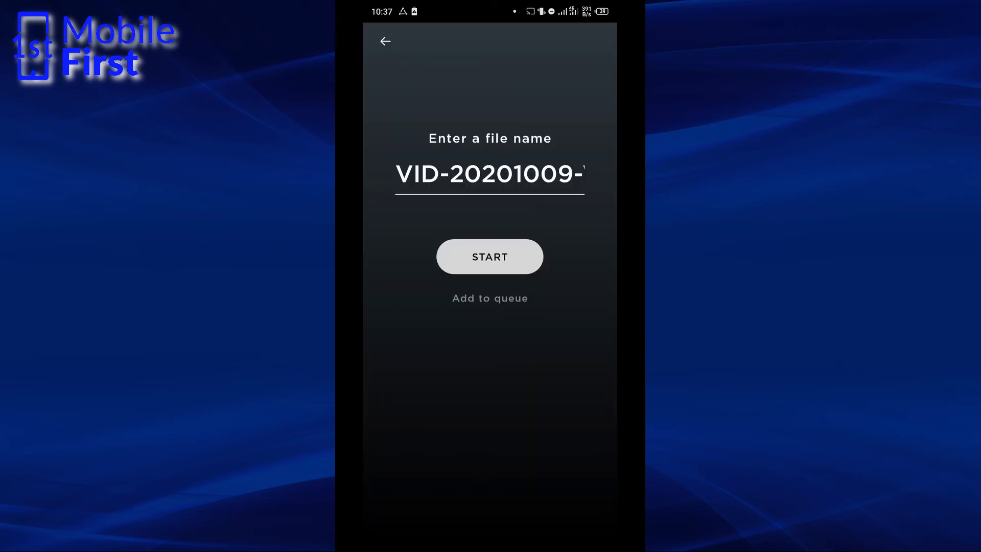
Start compression under the suggested file name, reaching the files library
click(490, 256)
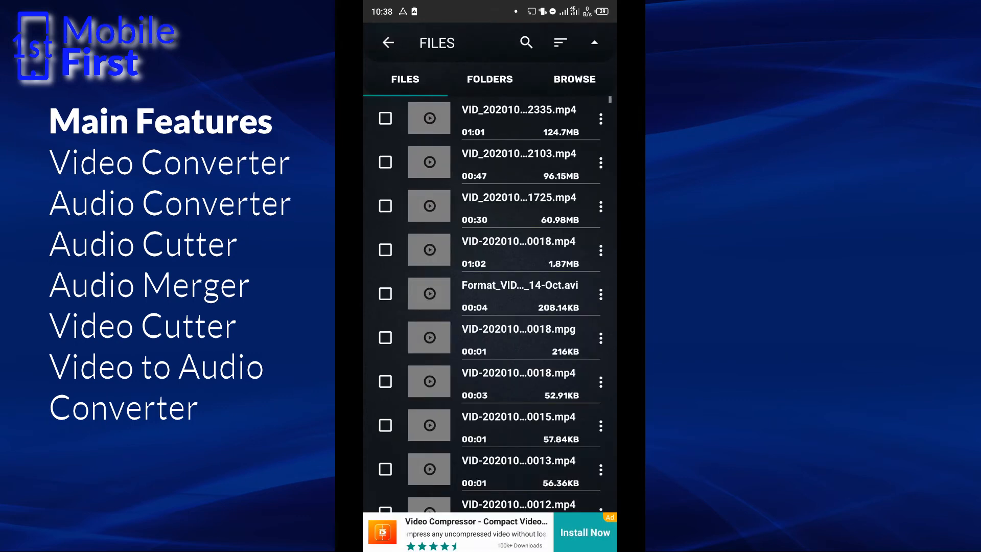
Select an MPG video from the FILES list and bring up its output format list
click(385, 249)
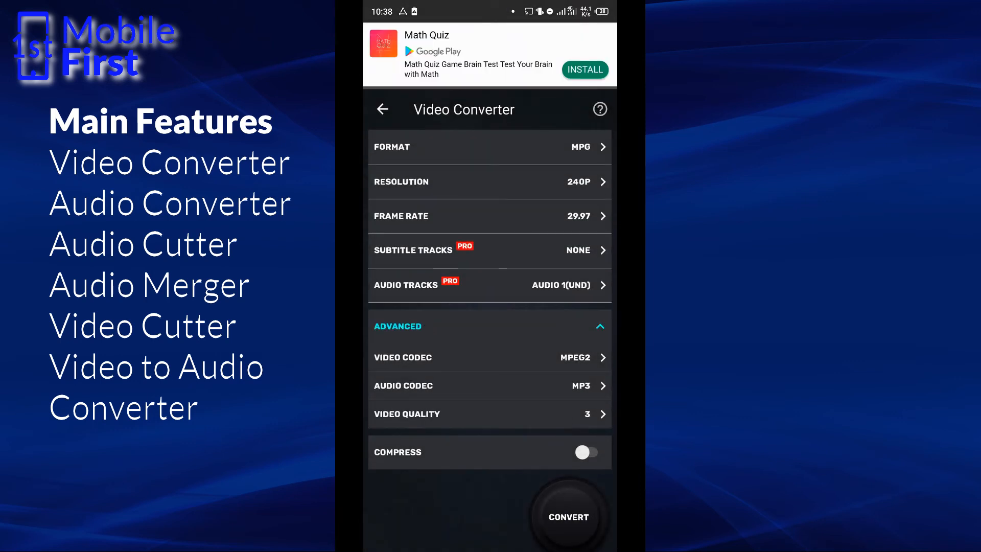
click(490, 147)
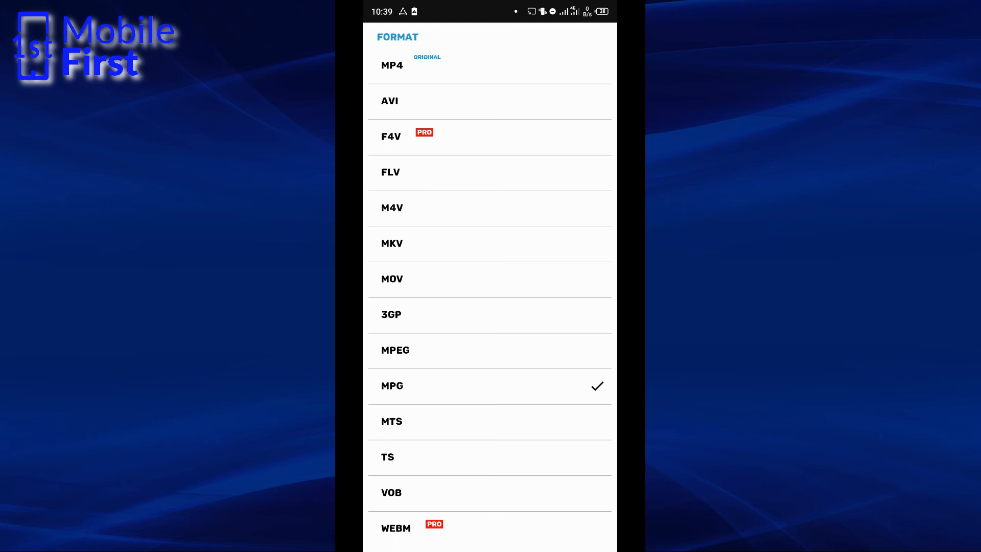
Set 3GP with H264 and AAC codecs as output and bring up the conversion start dialog
click(391, 314)
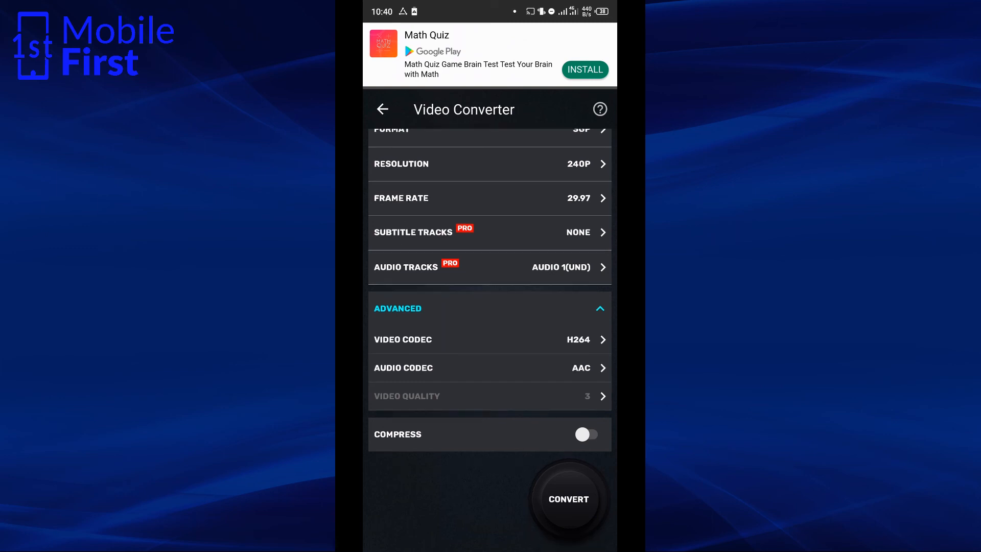
click(567, 498)
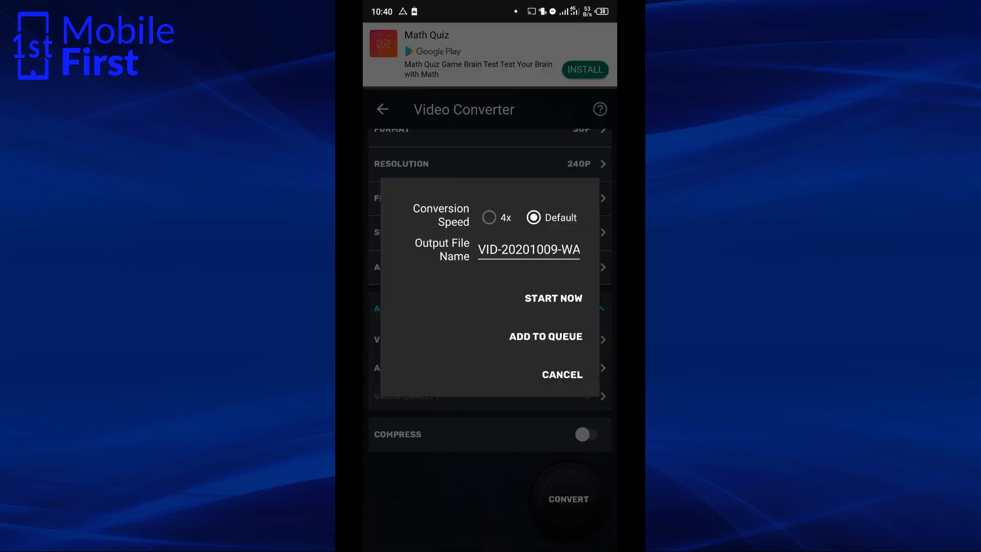